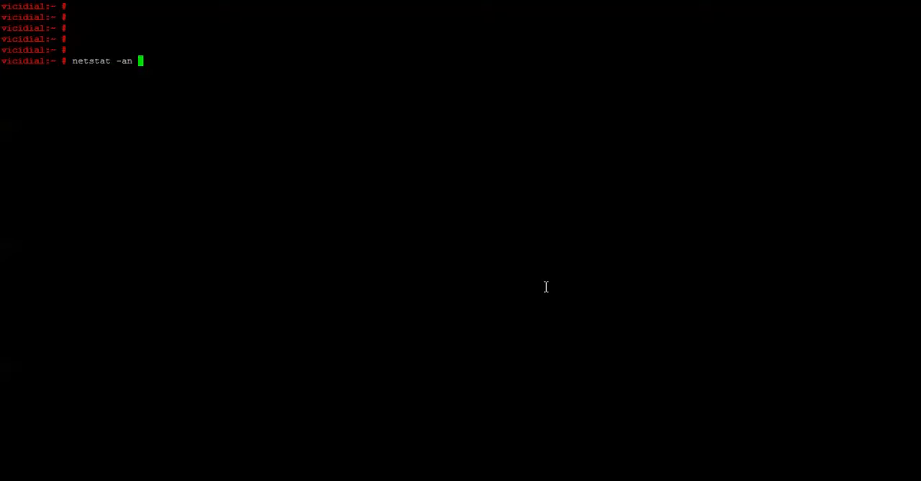
- Filter netstat -an output for port 5060 to confirm the UDP listener on 0.0.0.0:5060
{"action": "type", "text": "| grep 5060"}
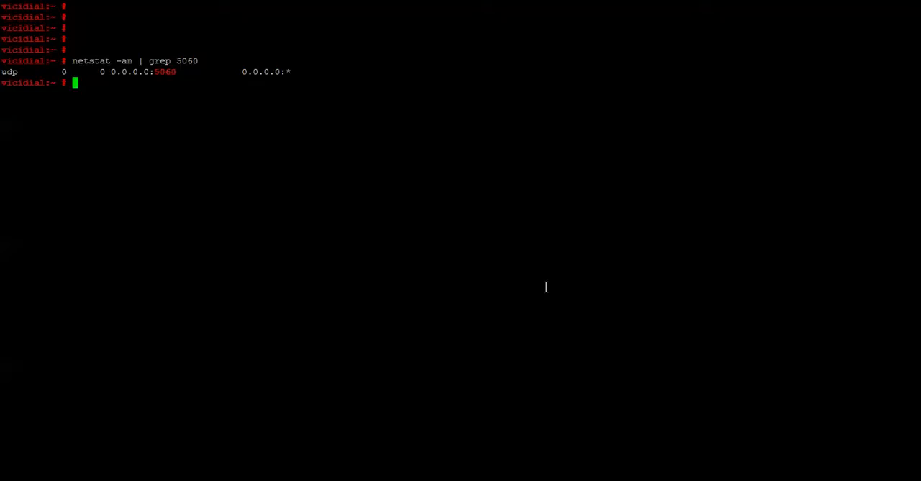
{"action": "mouse_move", "coordinate": [159, 72]}
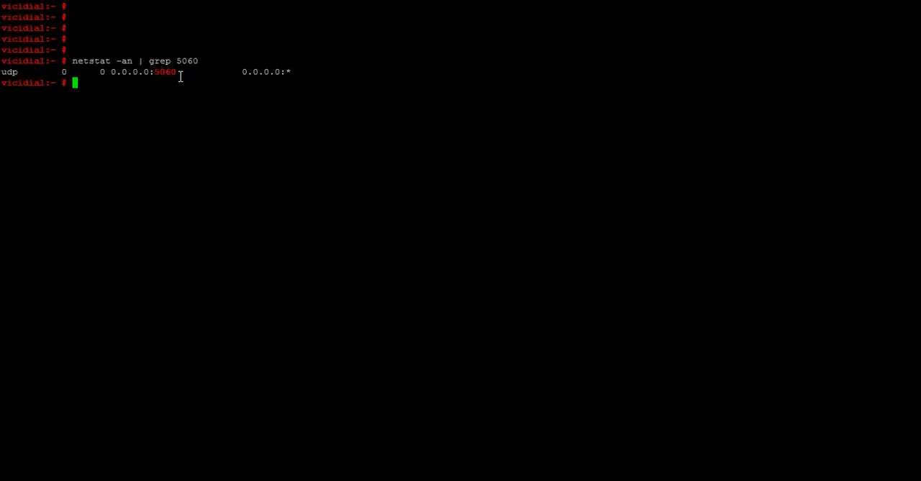
- Open /etc/asterisk/sip.conf in vi and search for the bindport=5060 line
{"action": "type", "text": "vi"}
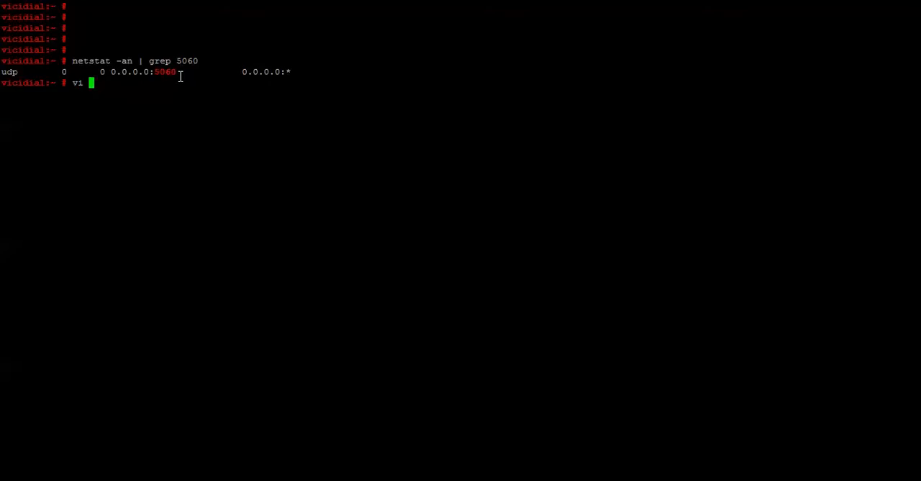
{"action": "type", "text": "/etc/"}
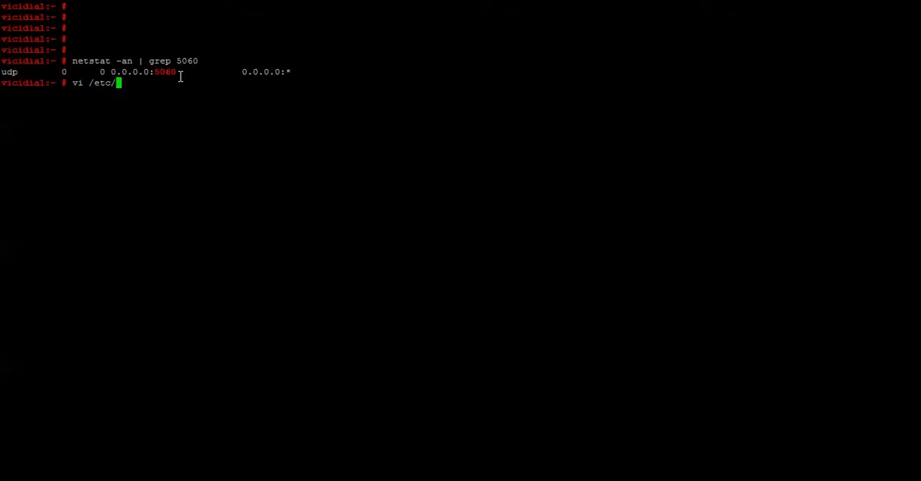
{"action": "type", "text": "asterisk/si"}
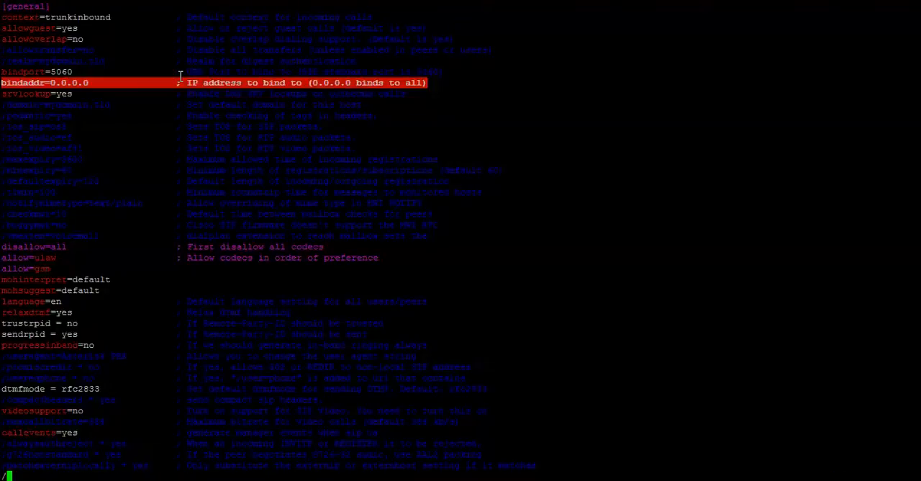
{"action": "type", "text": "bin"}
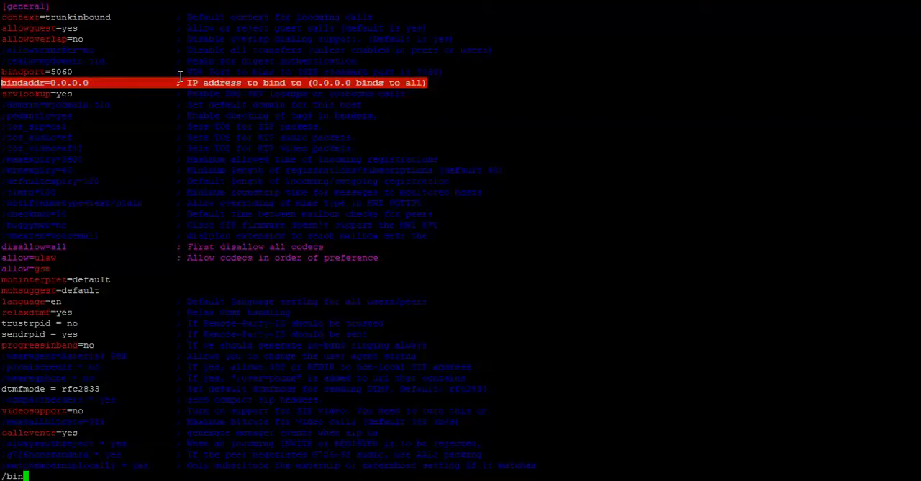
{"action": "type", "text": "port"}
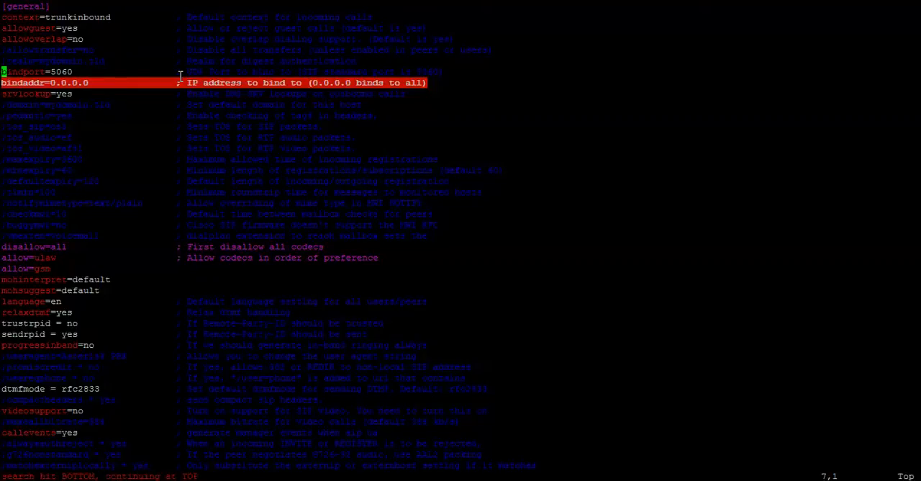
- Replace the bindport value 5060 with 7777 in sip.conf and save
{"action": "key", "text": "i"}
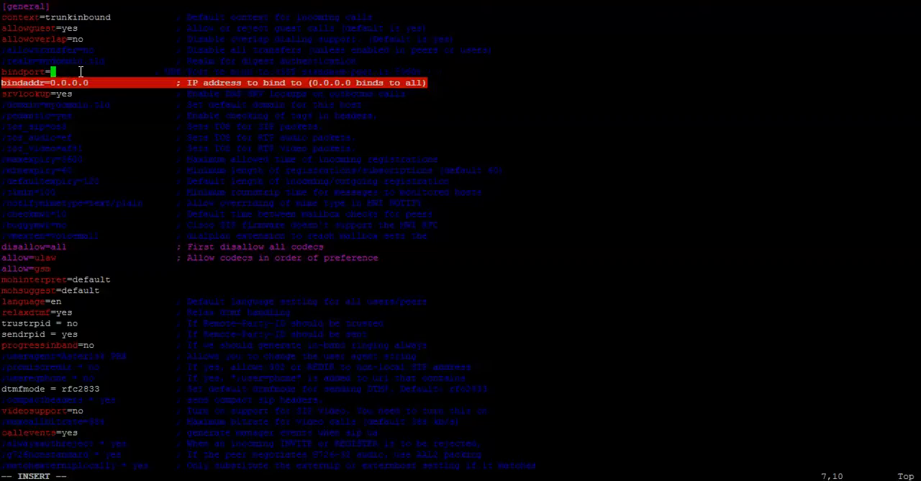
{"action": "type", "text": "7777"}
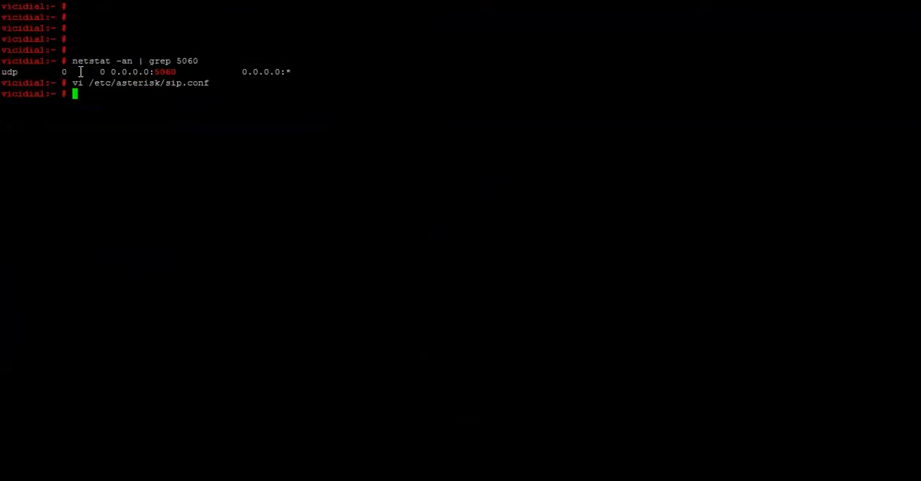
- Connect to the Asterisk CLI, run sip reload so SIP listens on 0.0.0.0:7777, then exit
{"action": "type", "text": "ast"}
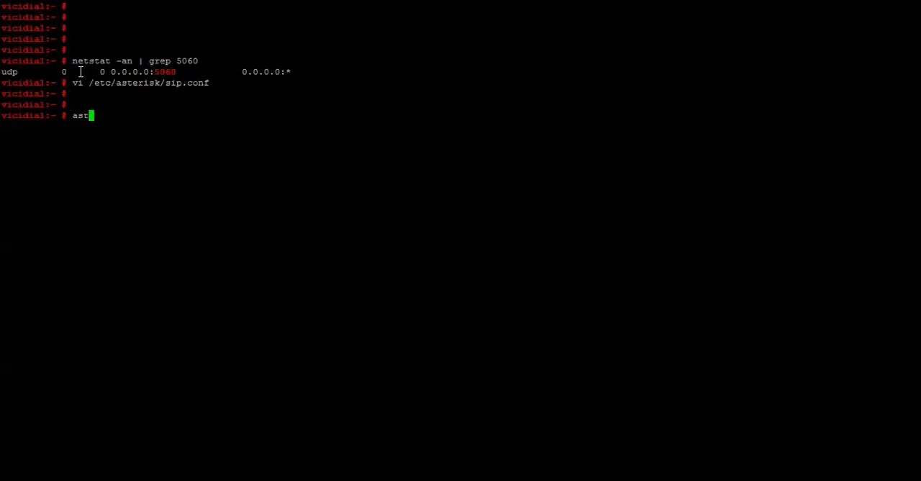
{"action": "type", "text": "erisk -rvvvv"}
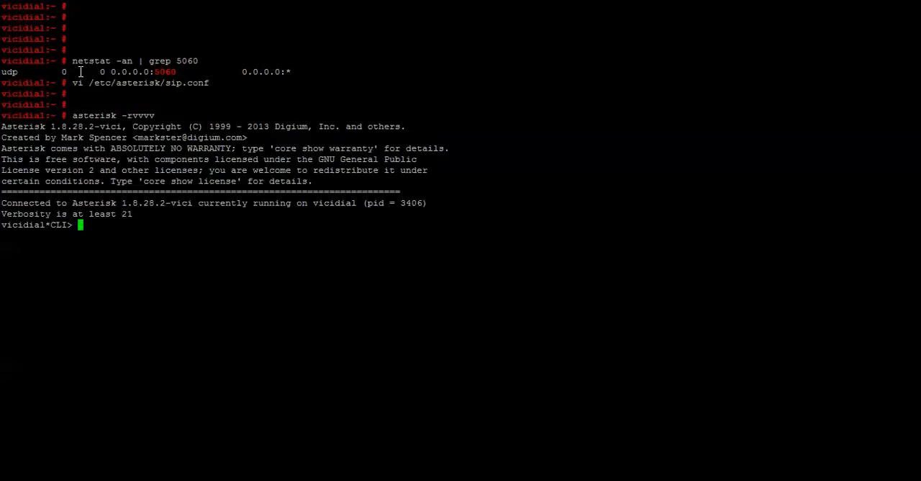
{"action": "type", "text": "sip reload"}
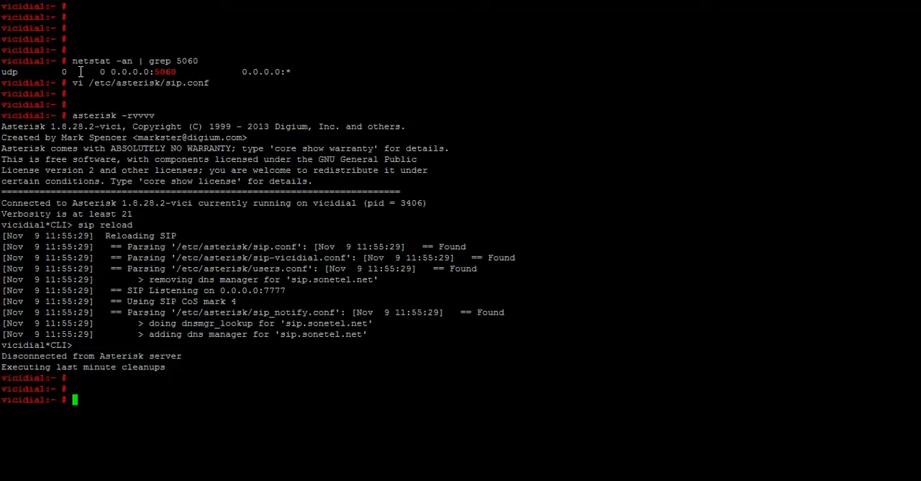
- Verify nothing listens on port 5060, then edit the netstat filter to 7777
{"action": "type", "text": "netstat -an | grep 5060"}
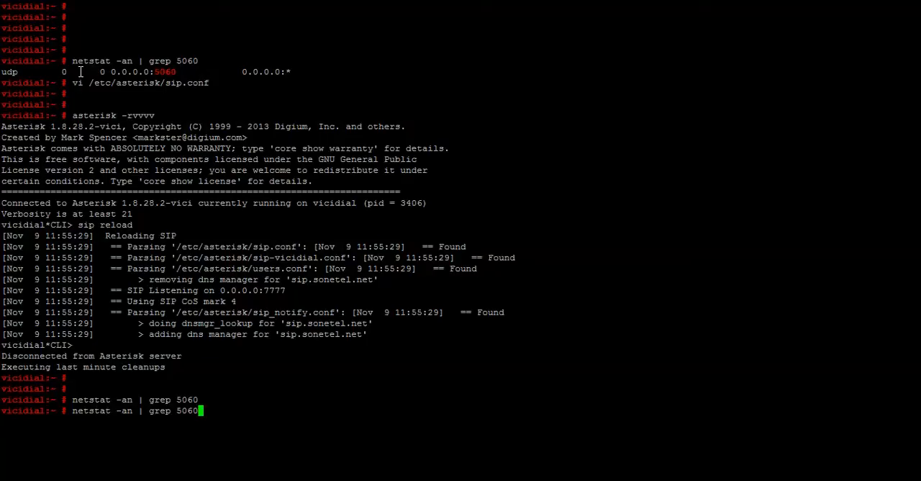
{"action": "key", "text": "BackSpace"}
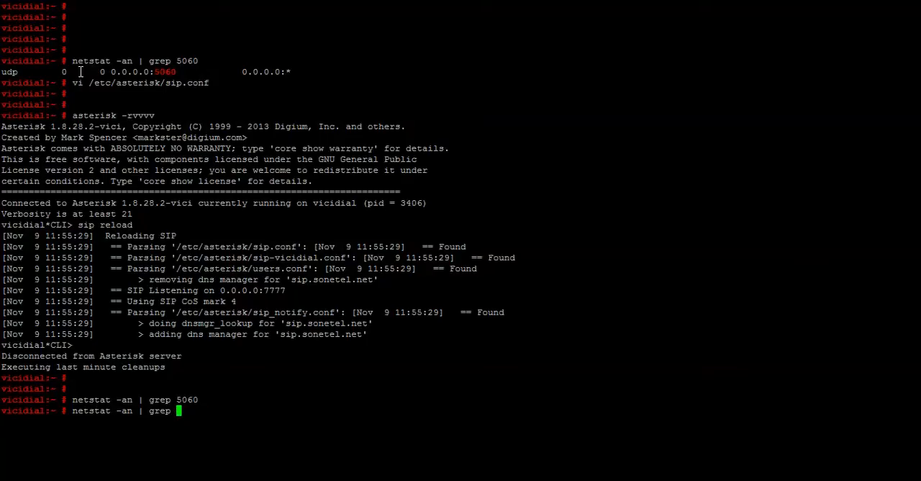
{"action": "type", "text": "7777"}
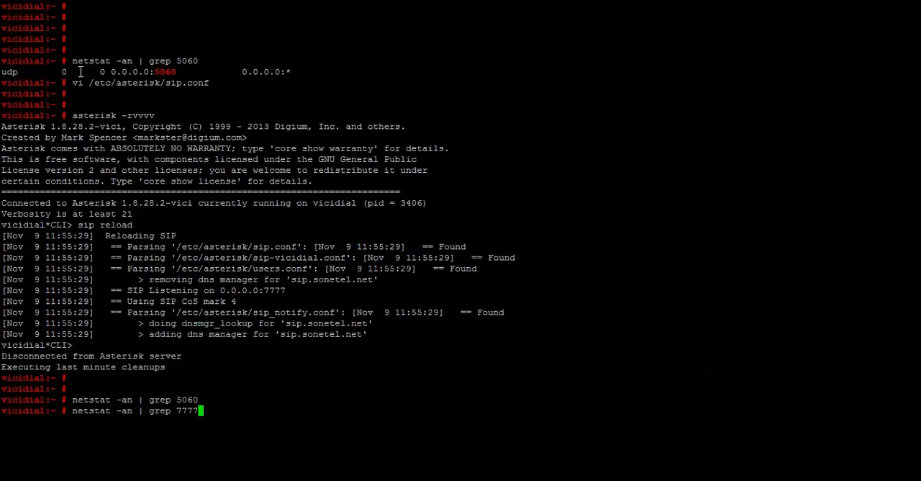